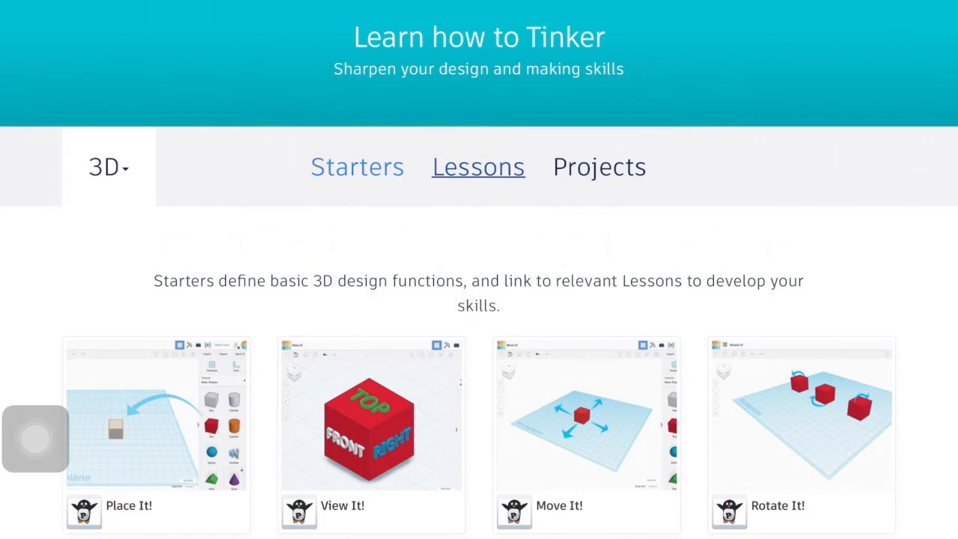
Launch the Chess Pawn lesson from the Lessons list on the Learn page
click(478, 166)
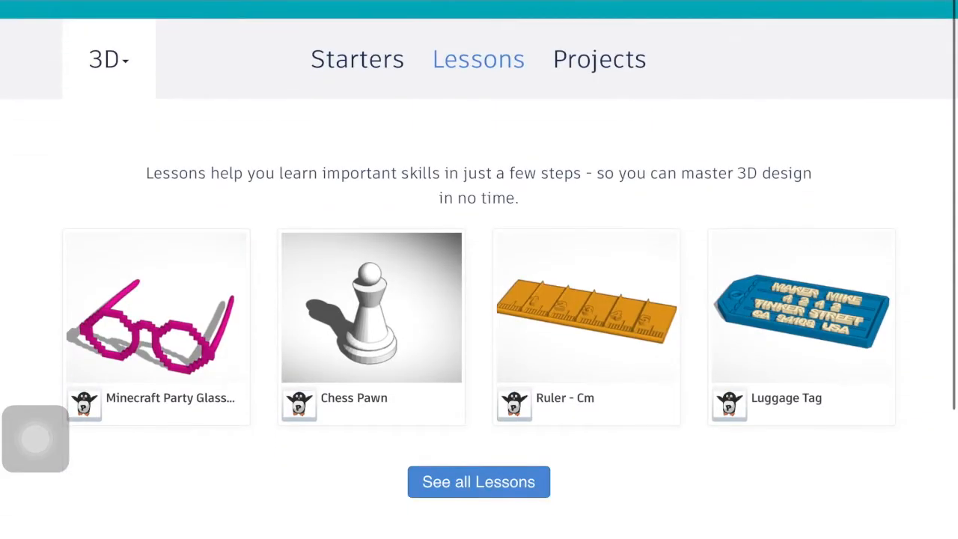
click(371, 309)
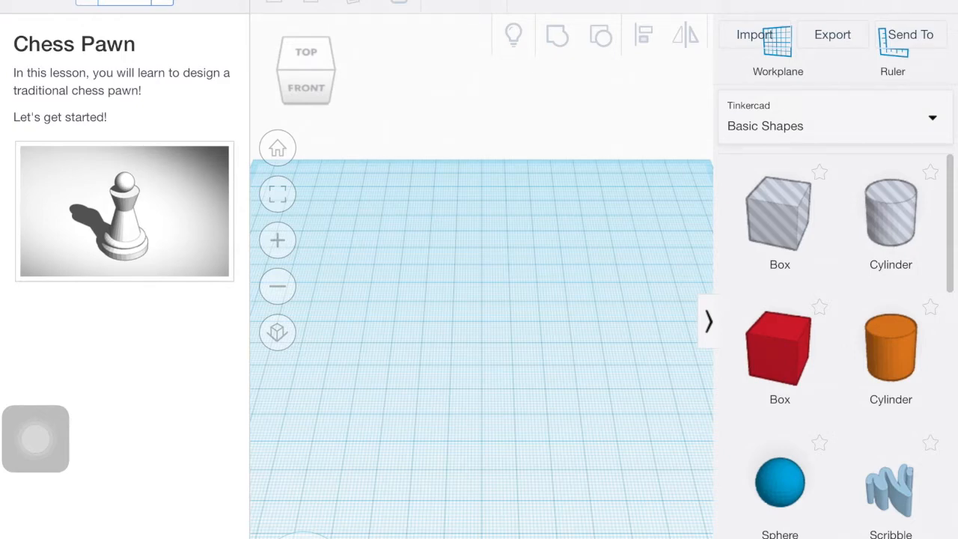
Advance the lesson and drop a cylinder onto the outlined spot on the workplane
drag(891, 210, 482, 299)
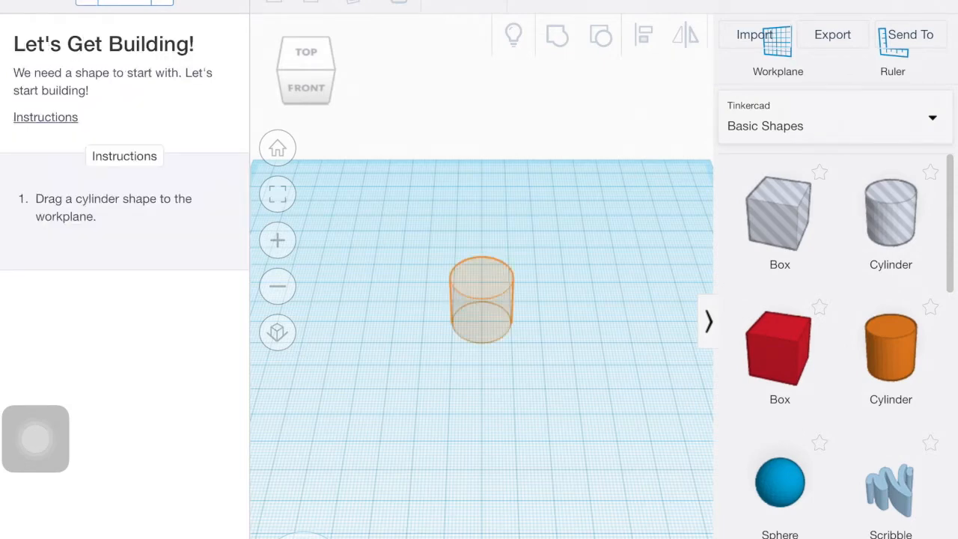
click(891, 346)
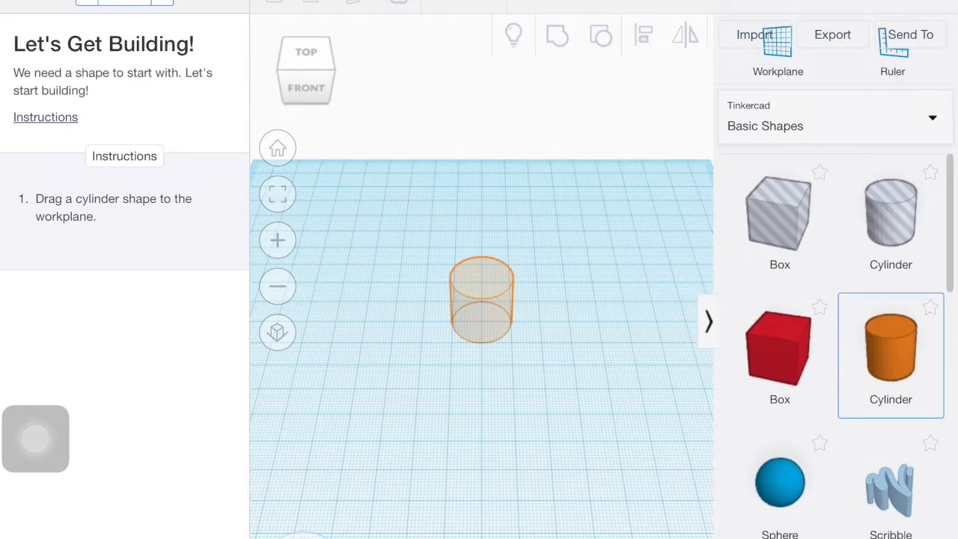
drag(891, 344, 677, 329)
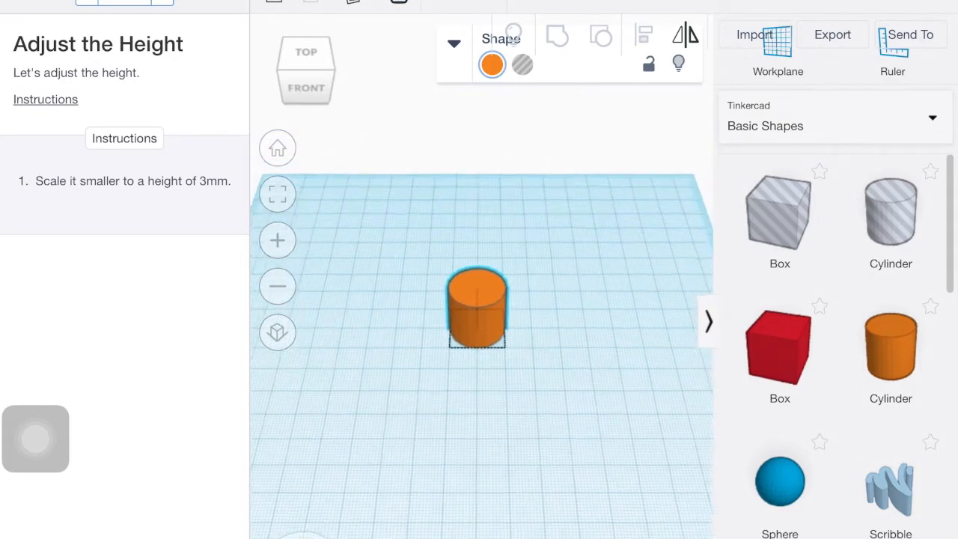
Set the selected cylinder's height to 3 mm in the Dimensions box
click(476, 307)
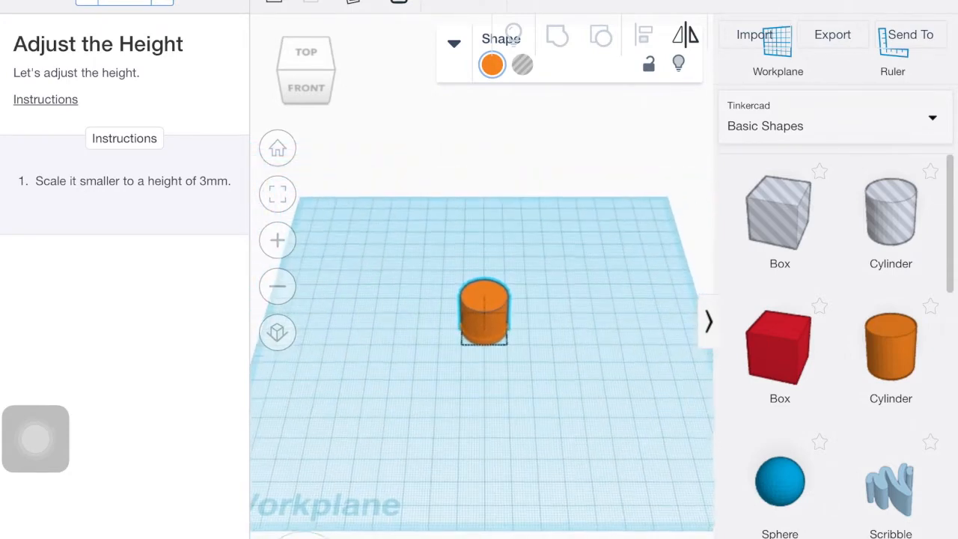
click(485, 310)
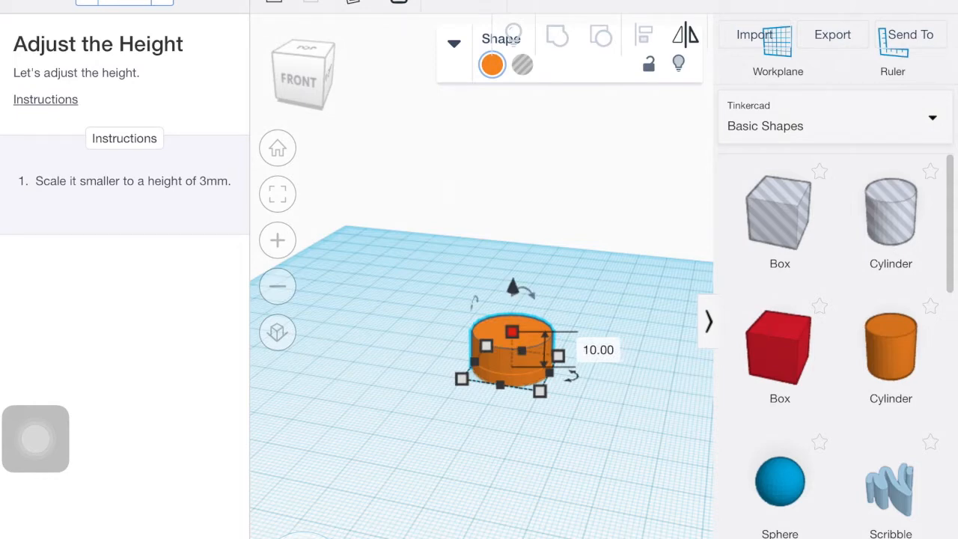
click(599, 350)
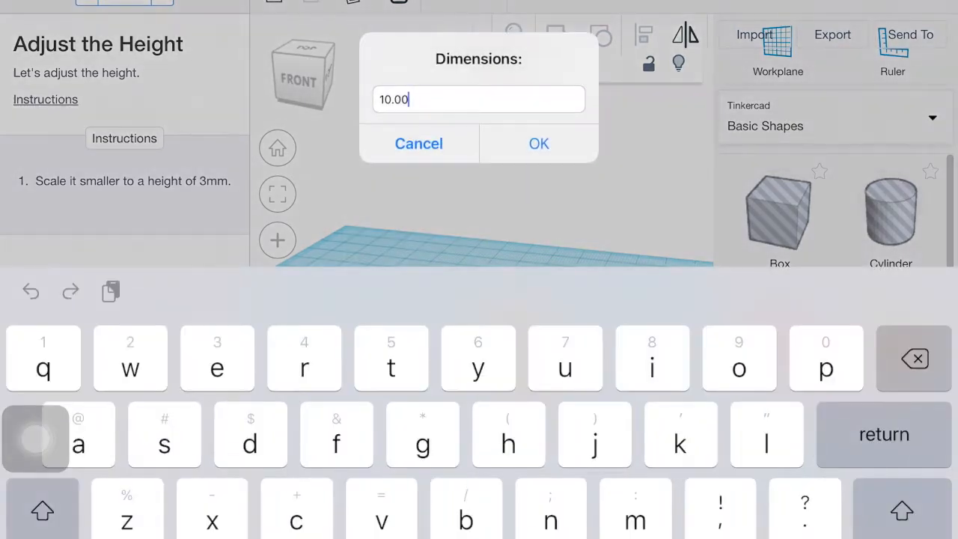
text(3)
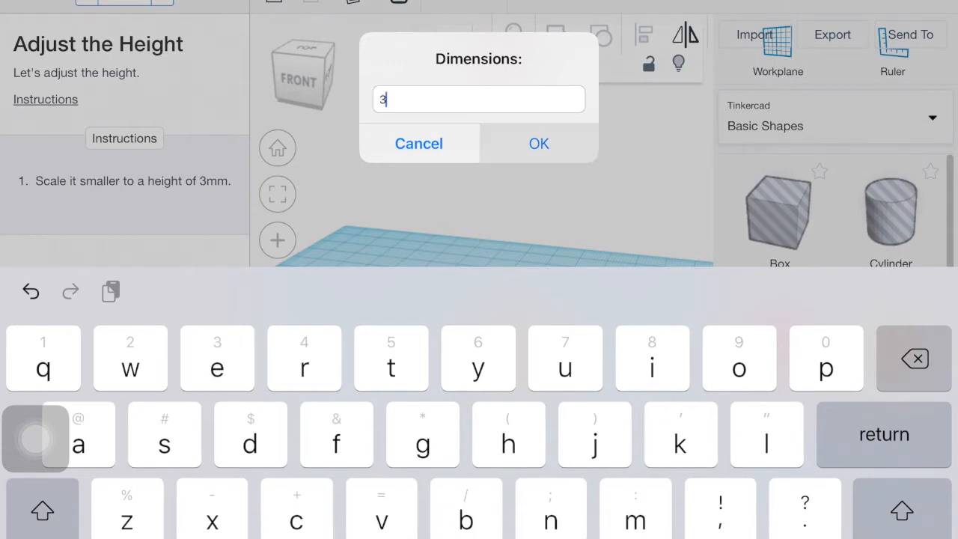
click(539, 144)
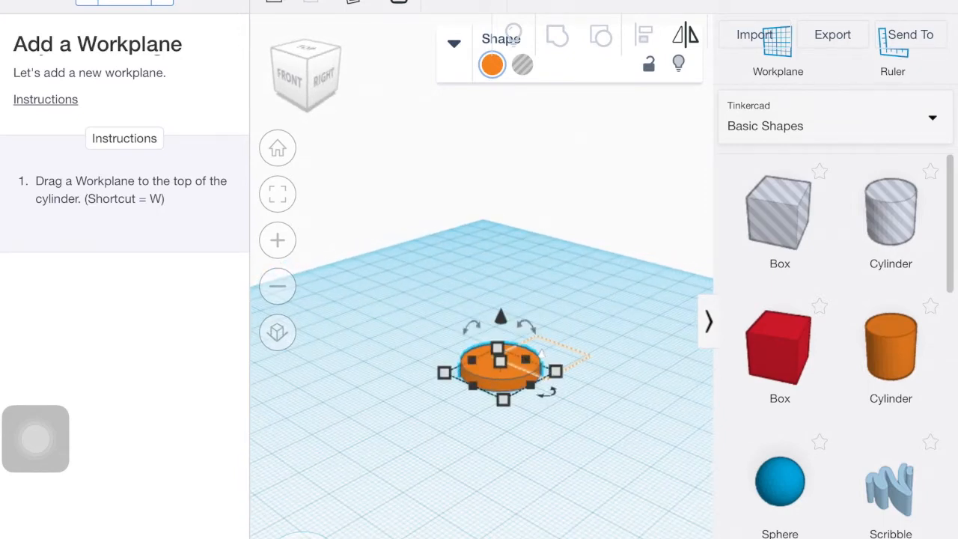
mouse_move(778, 48)
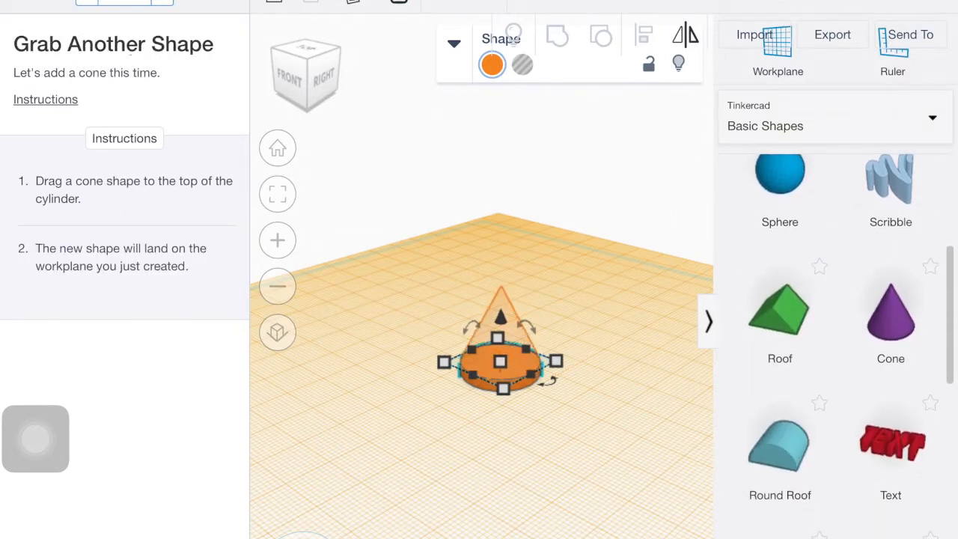
Place a cone on the cylinder top and set its height to 11 mm
click(889, 322)
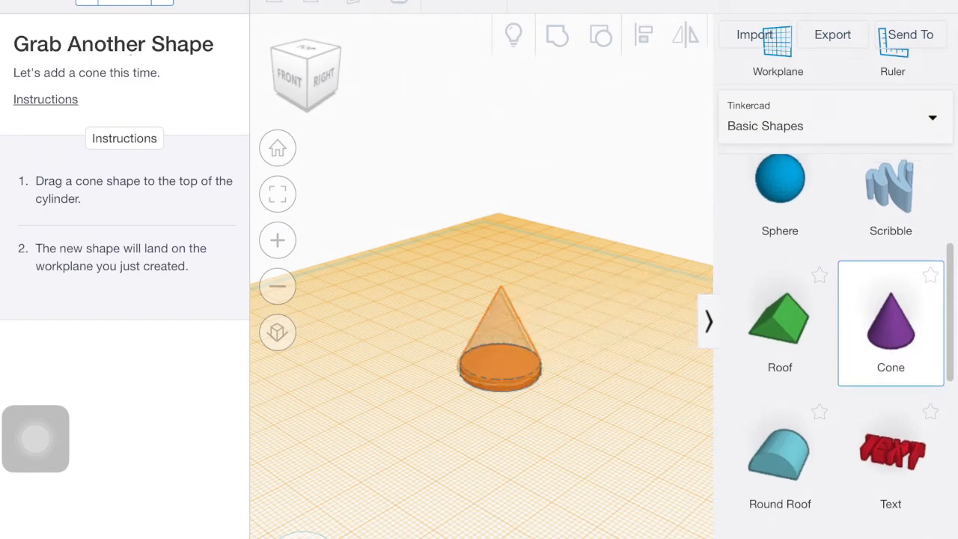
click(500, 330)
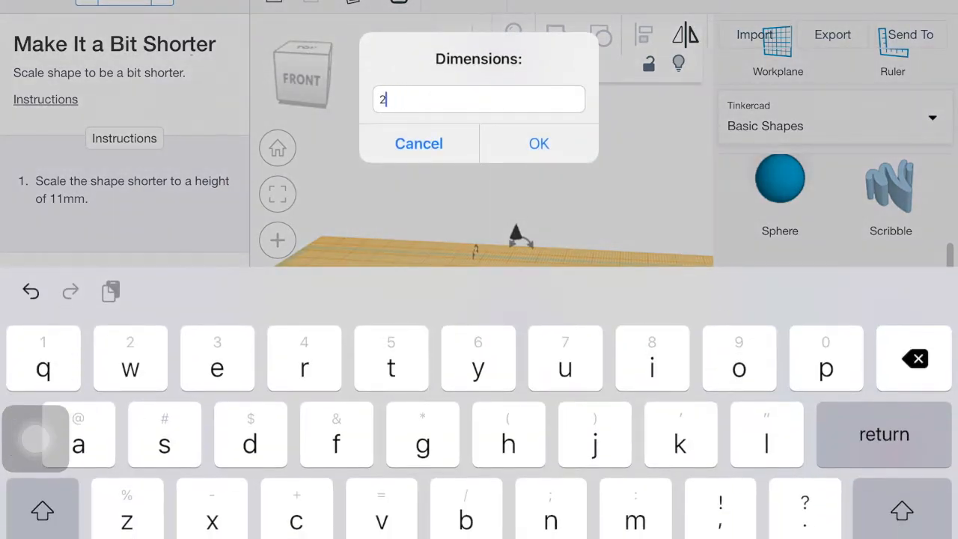
click(914, 357)
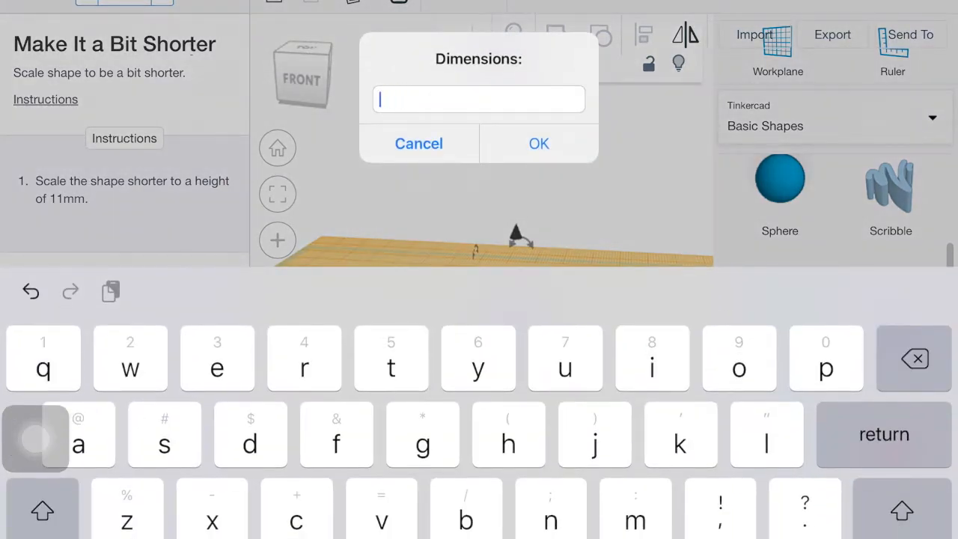
text(11)
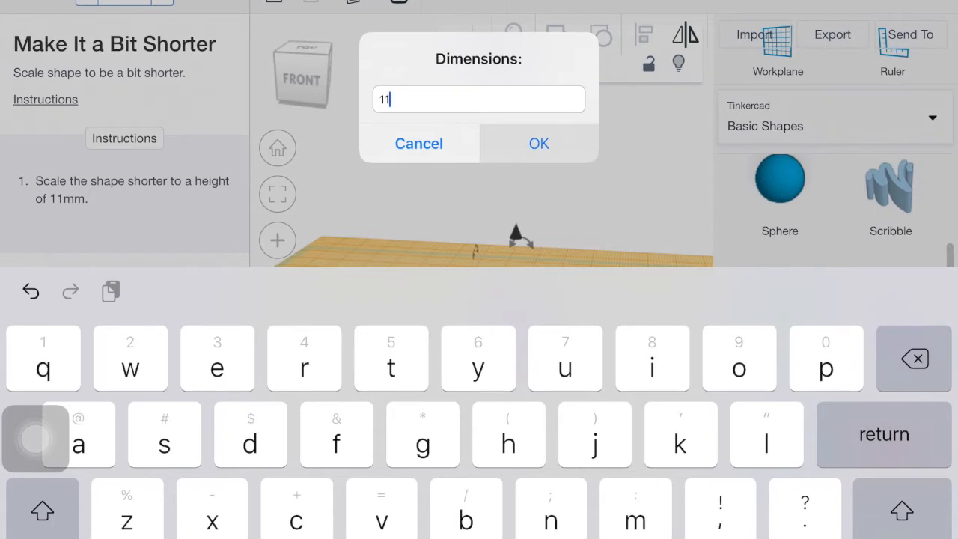
click(539, 144)
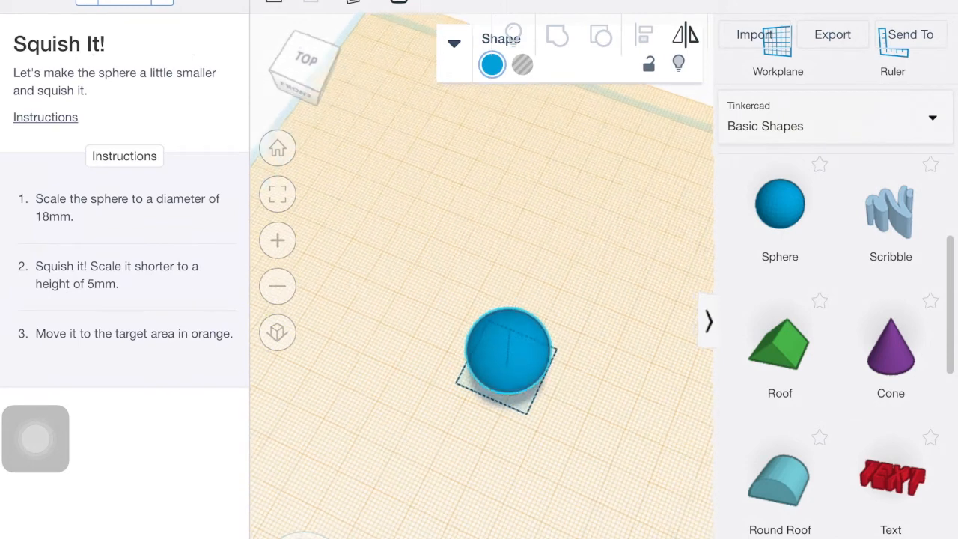
Add a sphere to the stack, then shrink and squash it into a flat disc
click(509, 360)
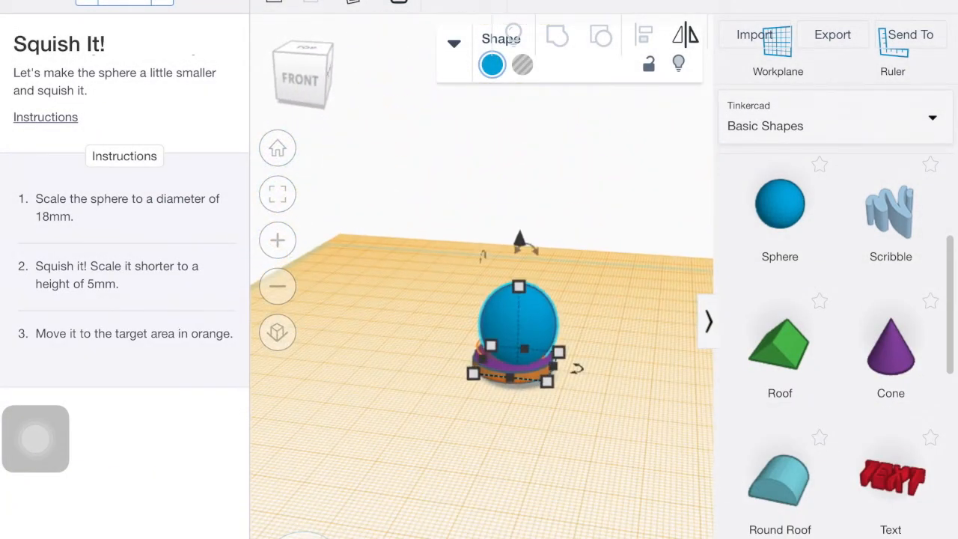
drag(518, 286, 518, 286)
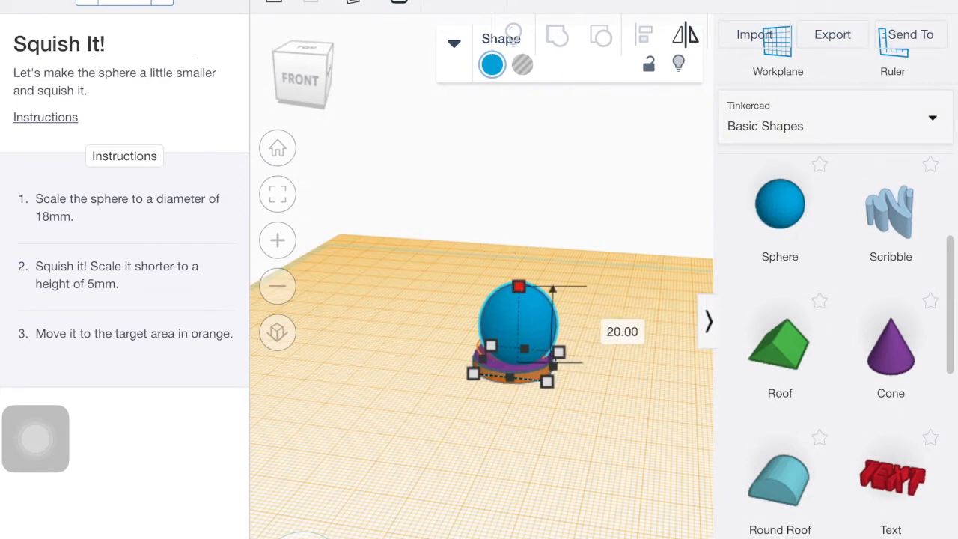
drag(518, 288, 518, 324)
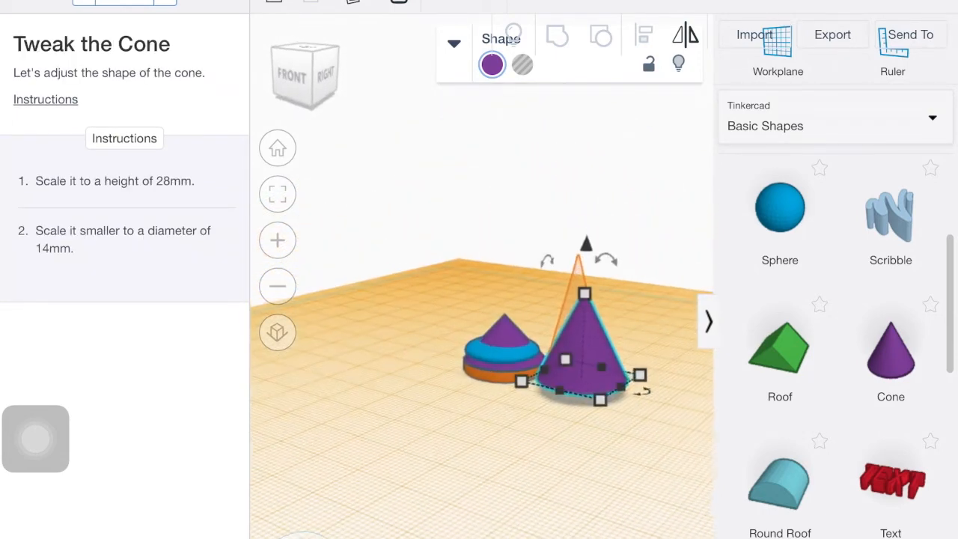
Stretch the purple cone taller and set its width and length to 14 mm each
drag(587, 243, 587, 270)
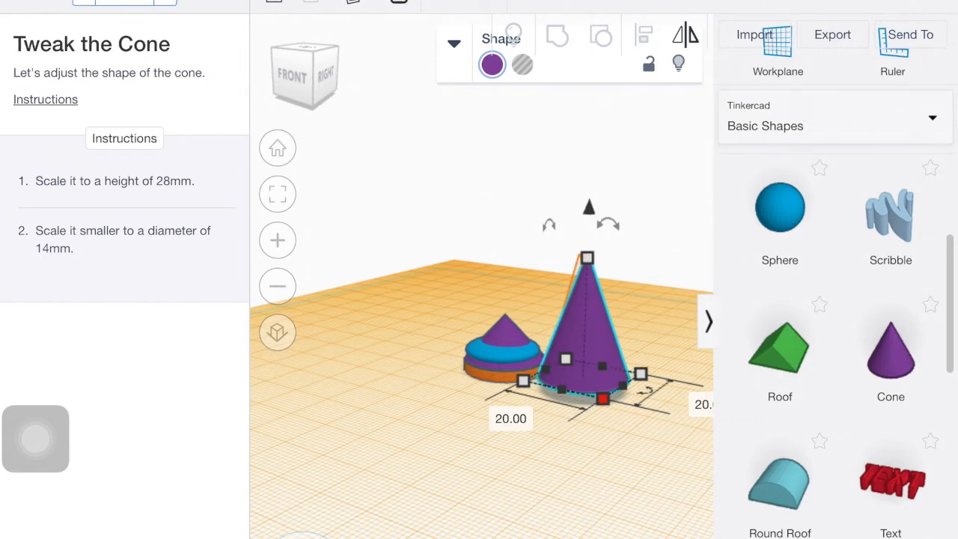
click(509, 419)
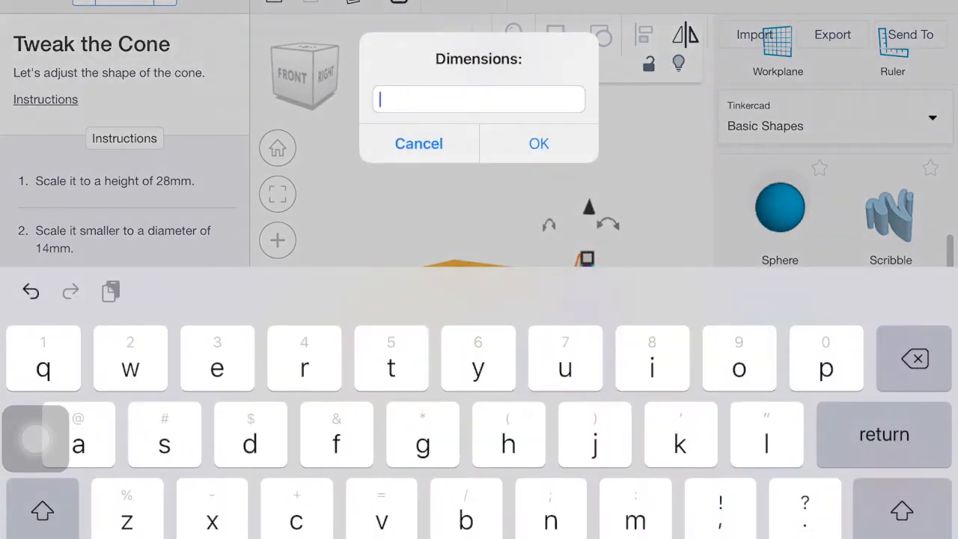
text(14)
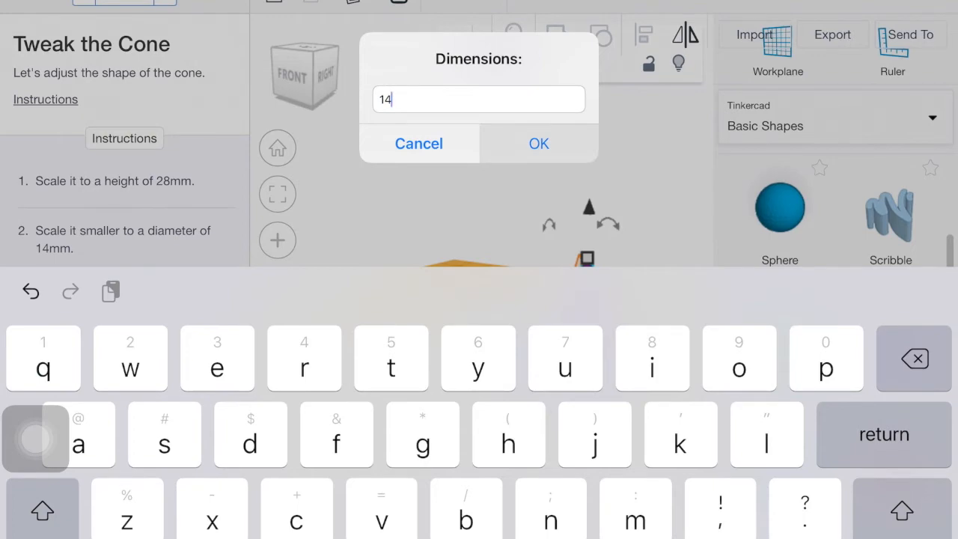
click(539, 144)
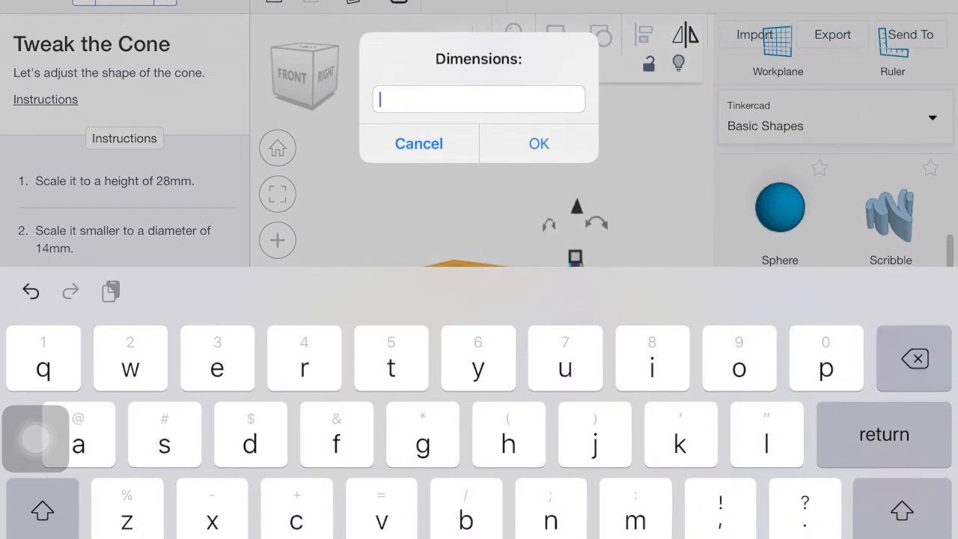
text(14)
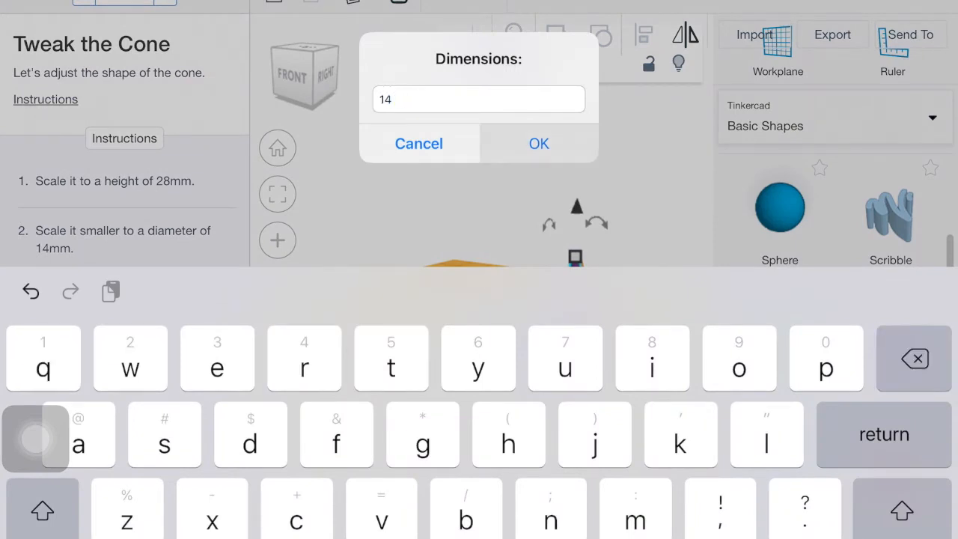
click(539, 144)
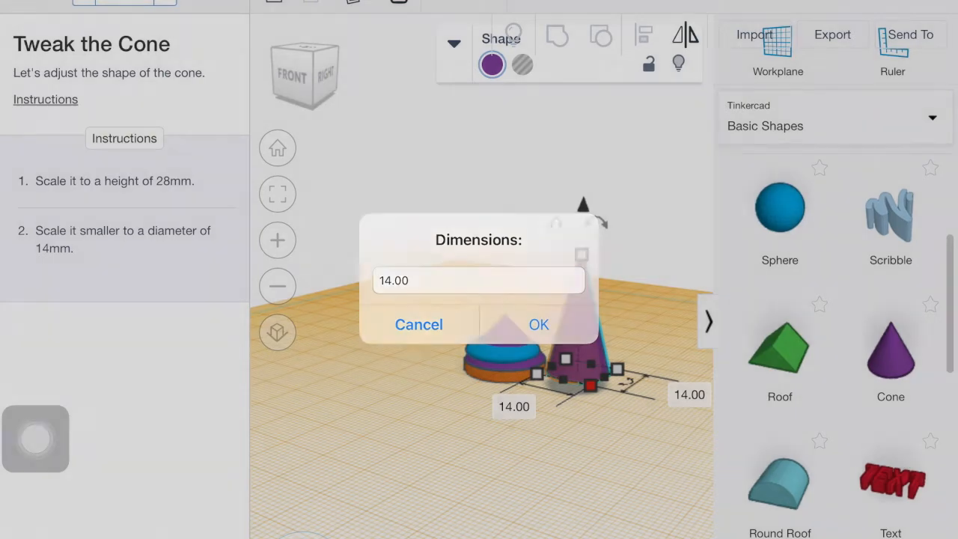
click(539, 323)
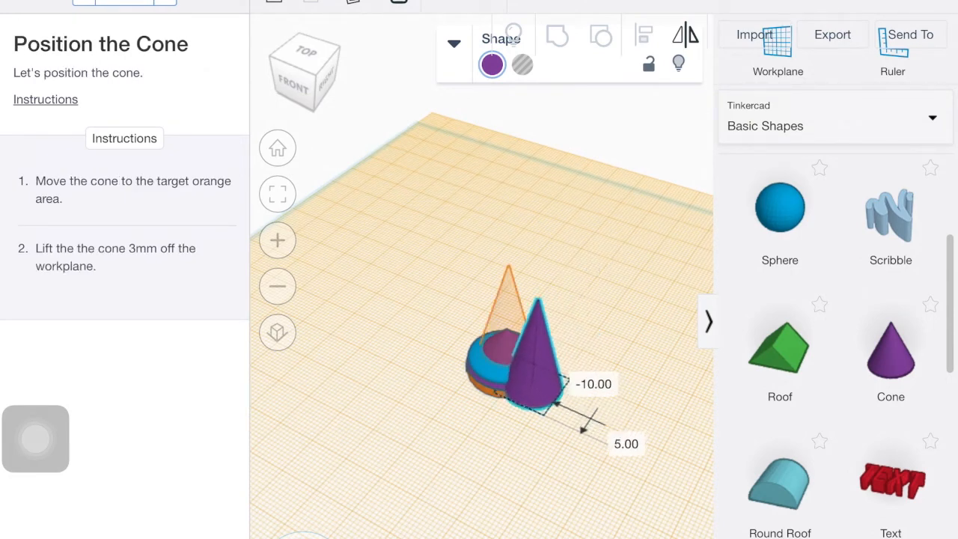
Center the purple cone on the base stack, lifted 3 mm above the workplane
drag(532, 352, 512, 336)
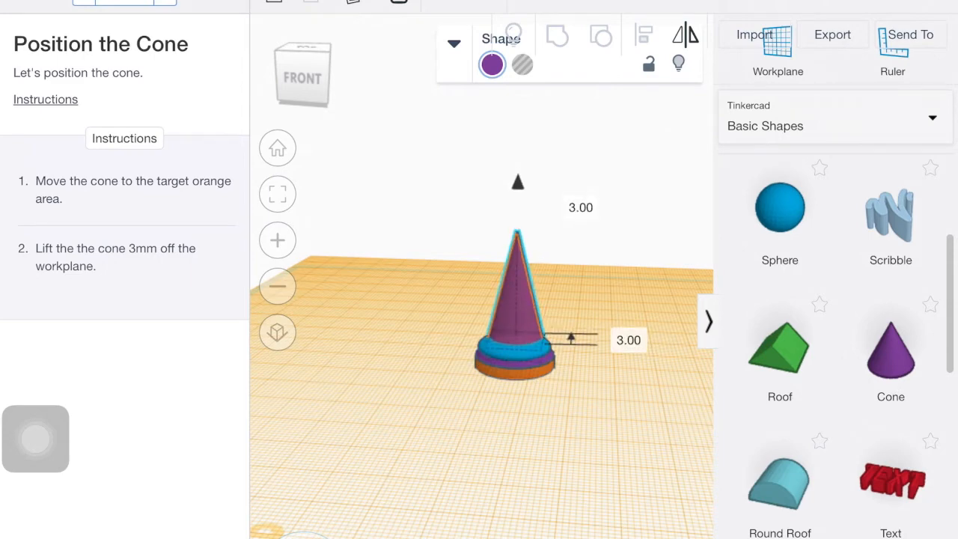
click(517, 307)
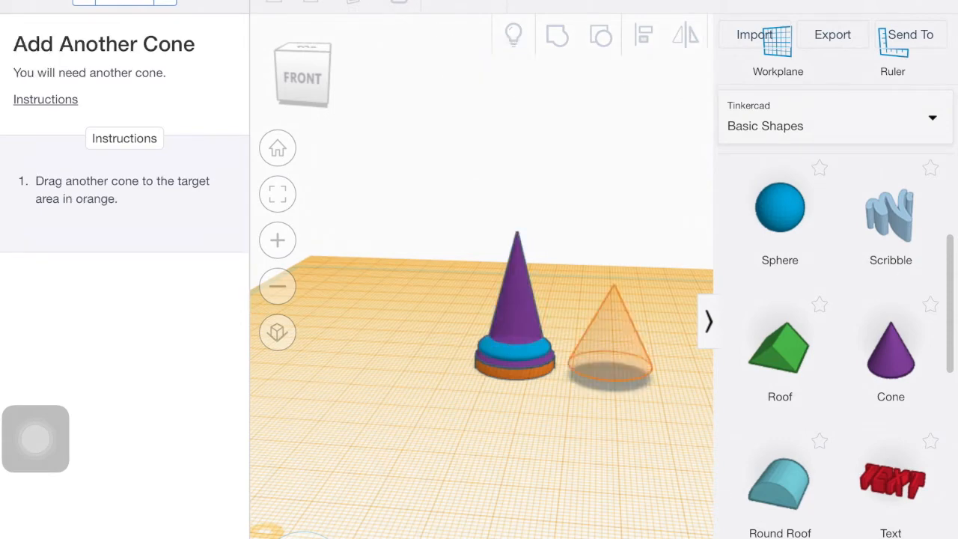
Drop a new cone from Basic Shapes onto the orange target area
click(889, 352)
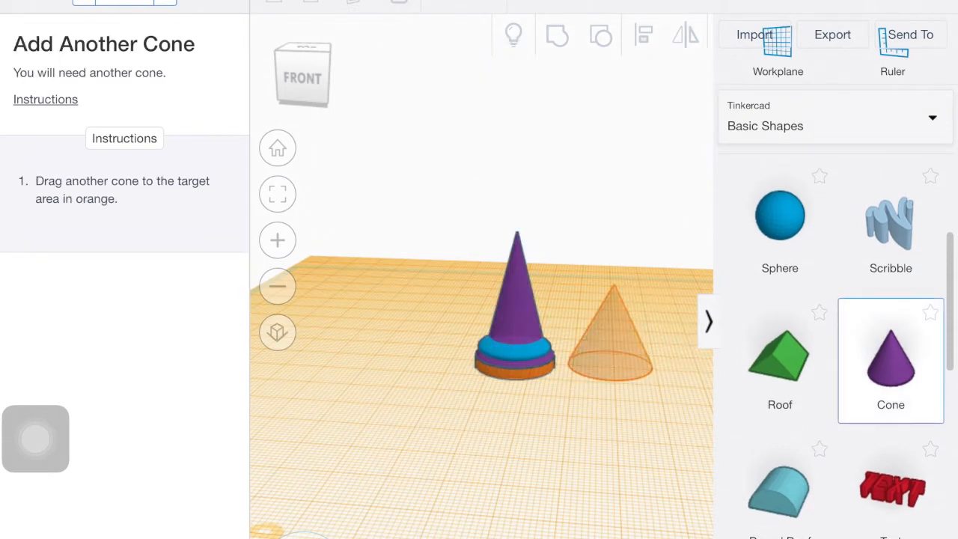
drag(891, 359, 614, 336)
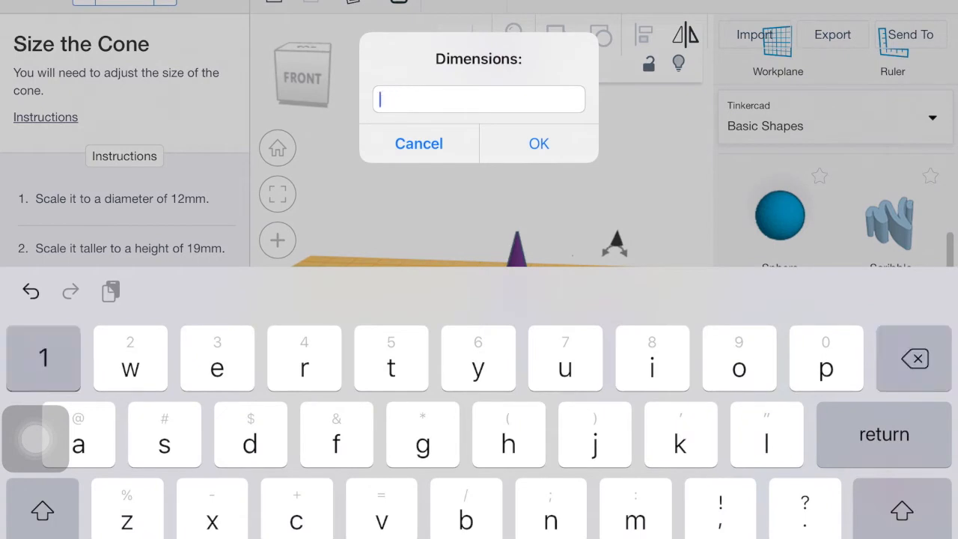
Set the new cone's base dimensions to 12 × 12 mm and its height to 19 mm
text(2)
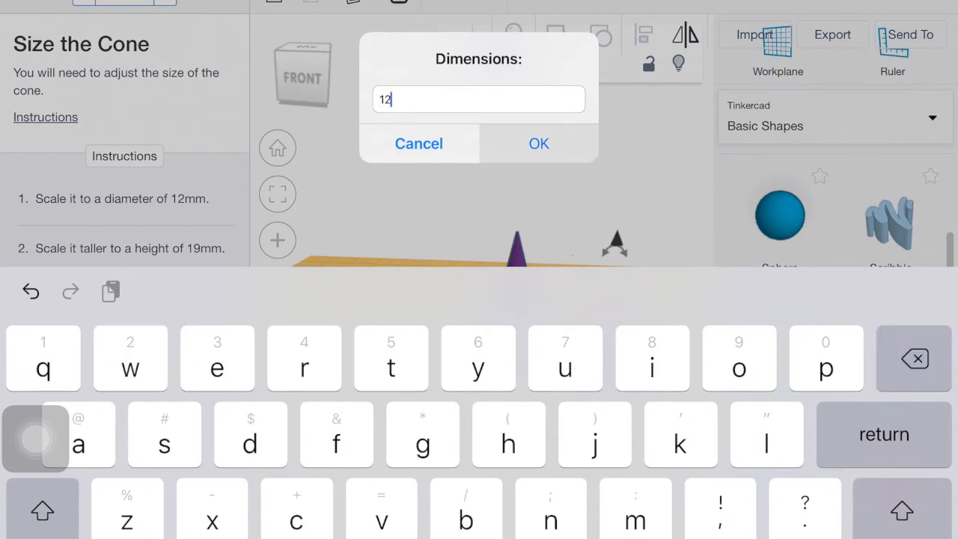
click(539, 143)
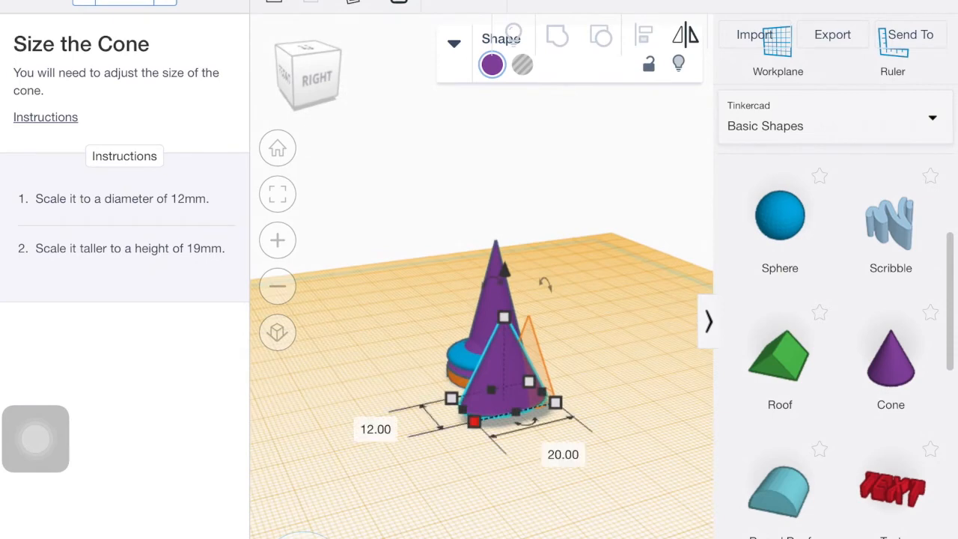
click(375, 428)
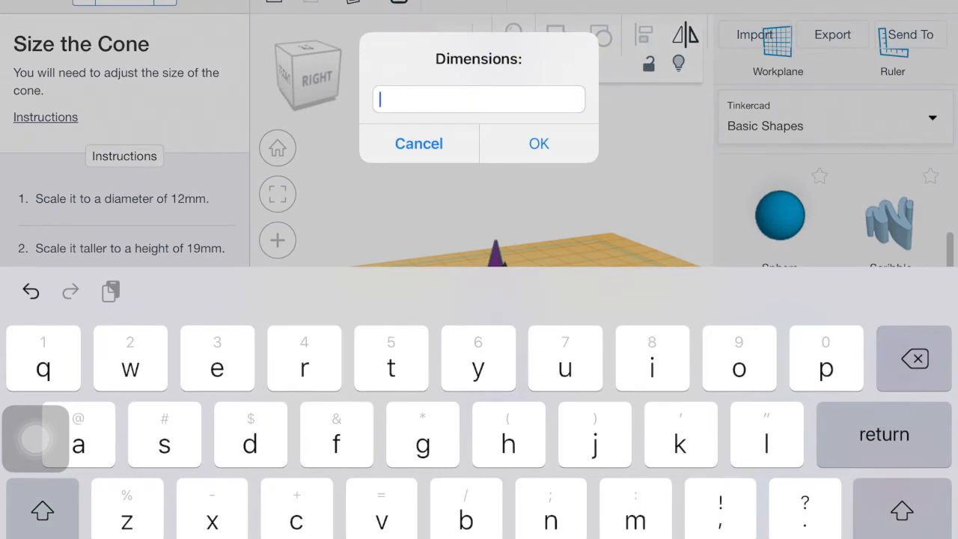
text(12)
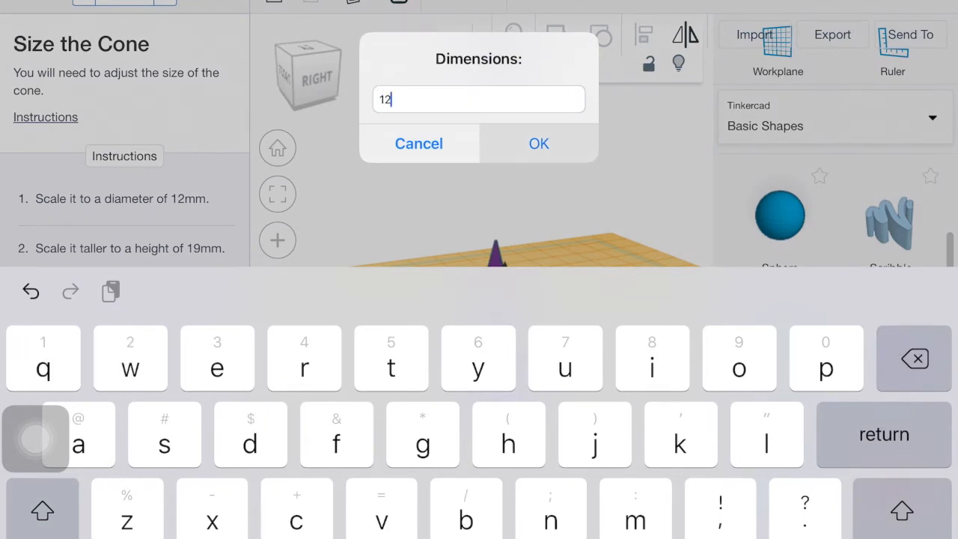
click(539, 144)
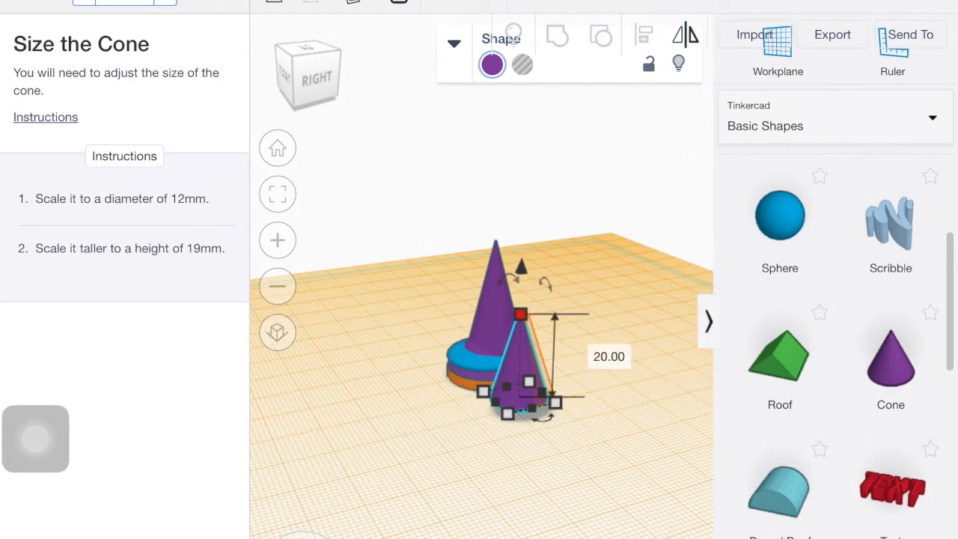
click(609, 357)
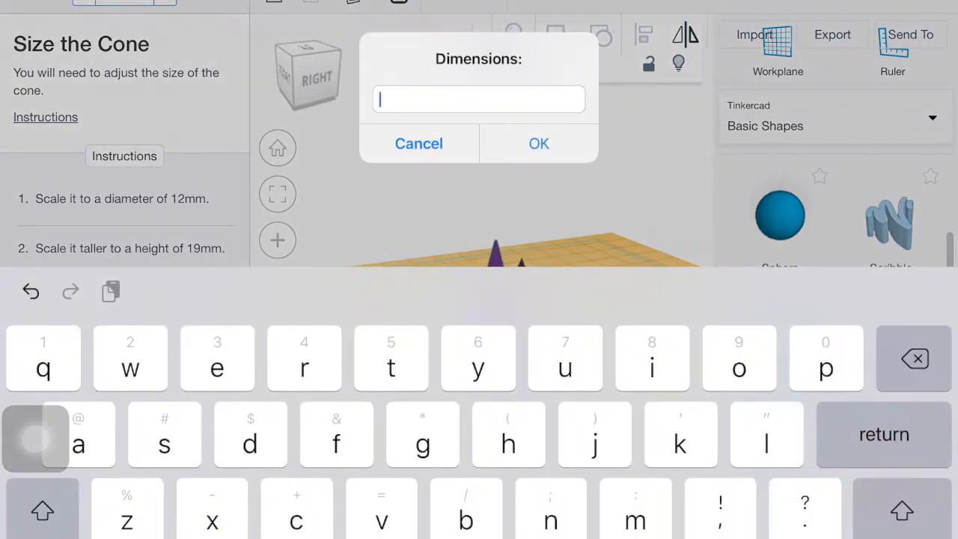
text(19)
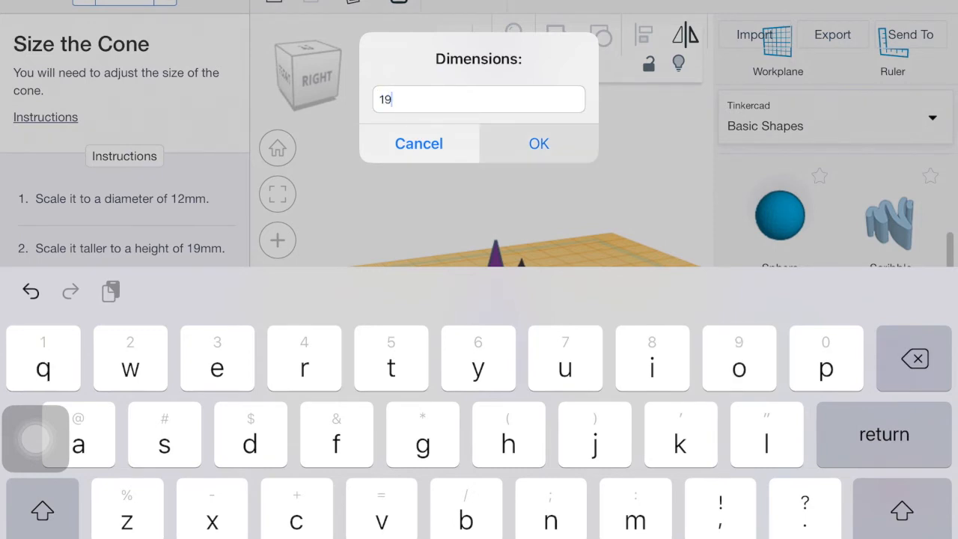
click(539, 143)
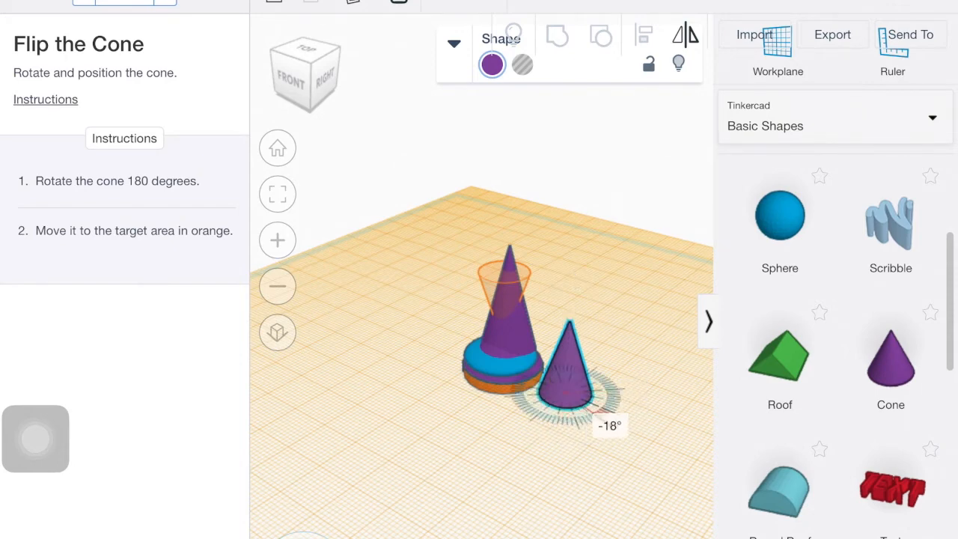
Rotate the cone -180° upside down, seat it on the stack and check it from the Front view
drag(611, 425, 587, 269)
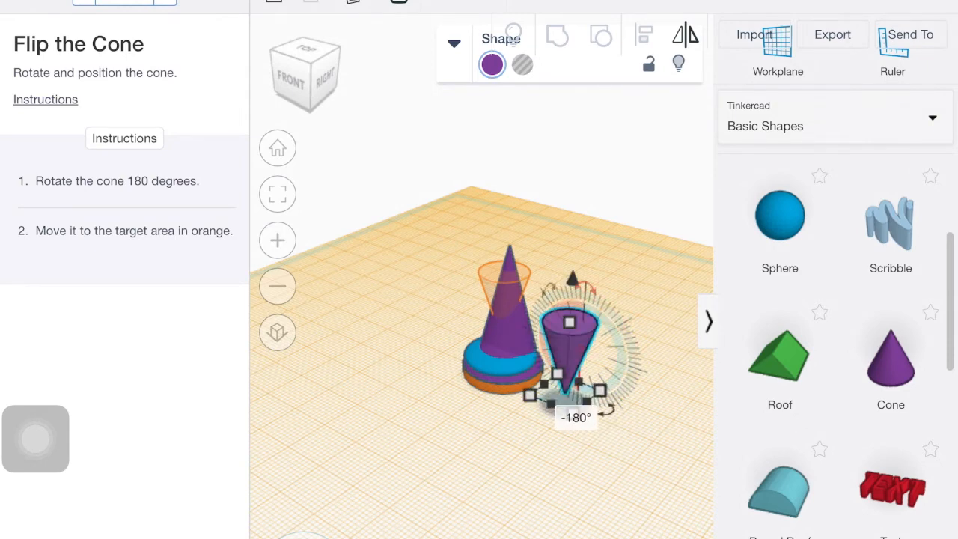
drag(569, 337, 509, 329)
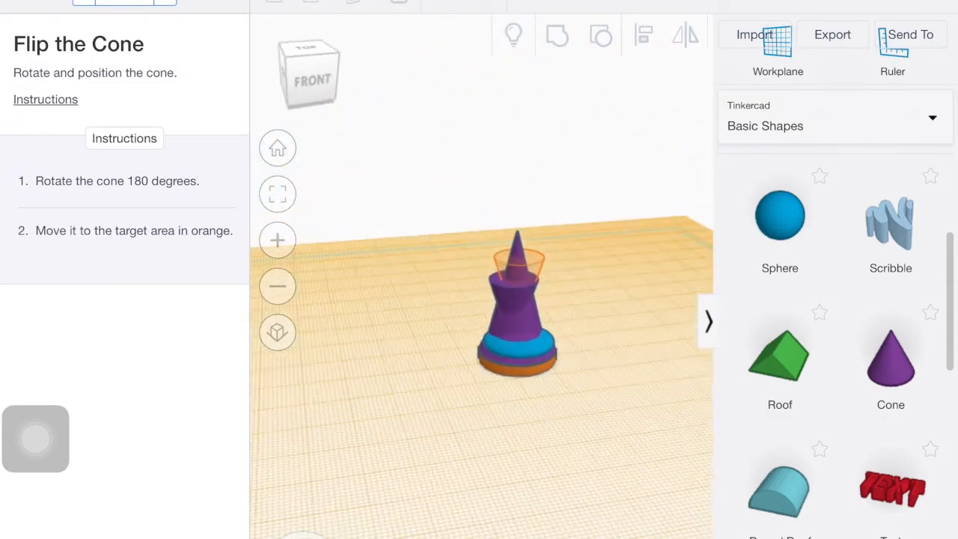
click(517, 299)
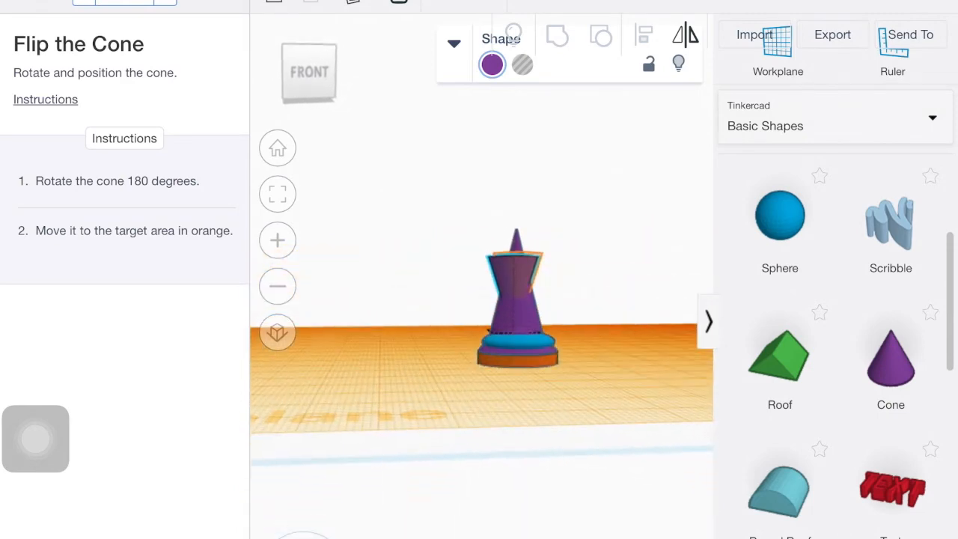
click(516, 300)
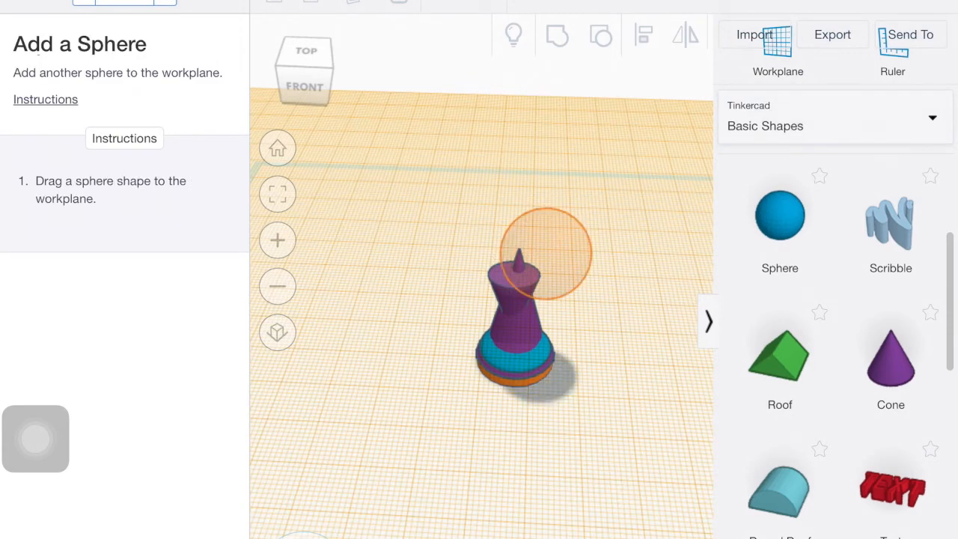
Drop a Sphere from Basic Shapes onto the orange target above the pawn's cone
drag(778, 216, 551, 257)
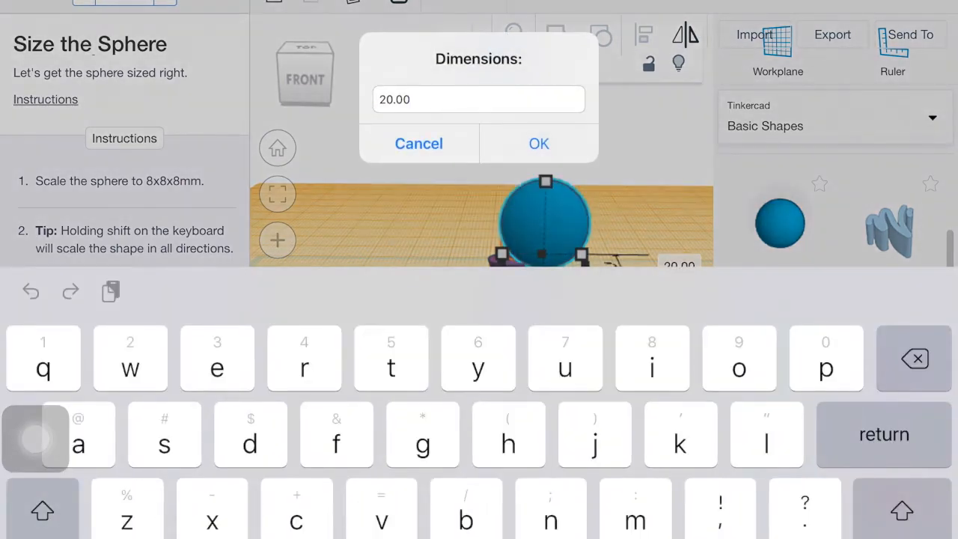
Set the sphere's length, width and height each to 8 mm in the Dimensions dialog
text(8)
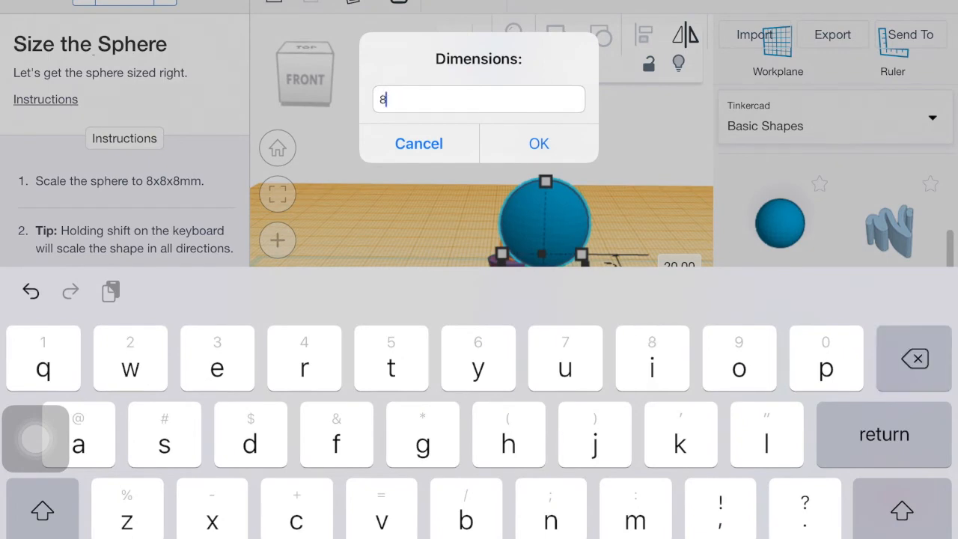
click(539, 144)
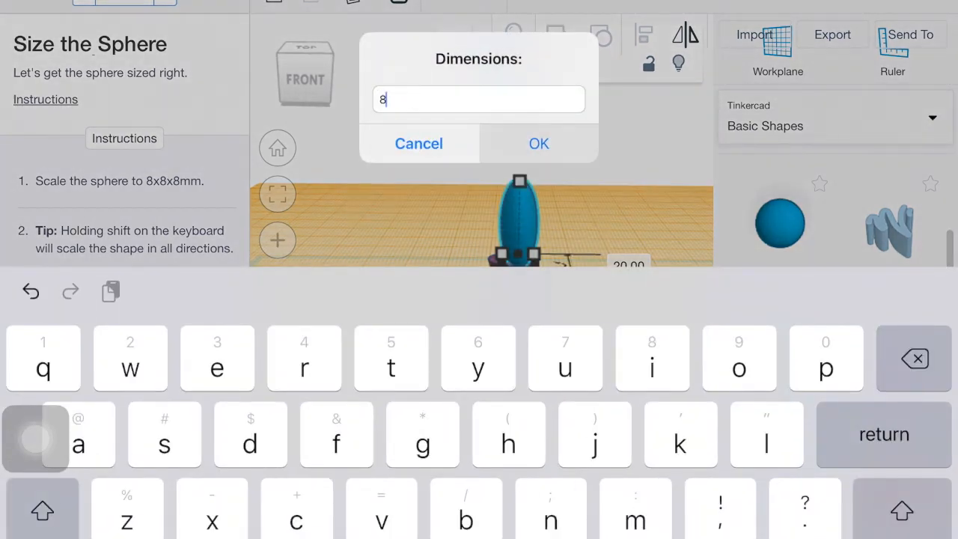
click(539, 143)
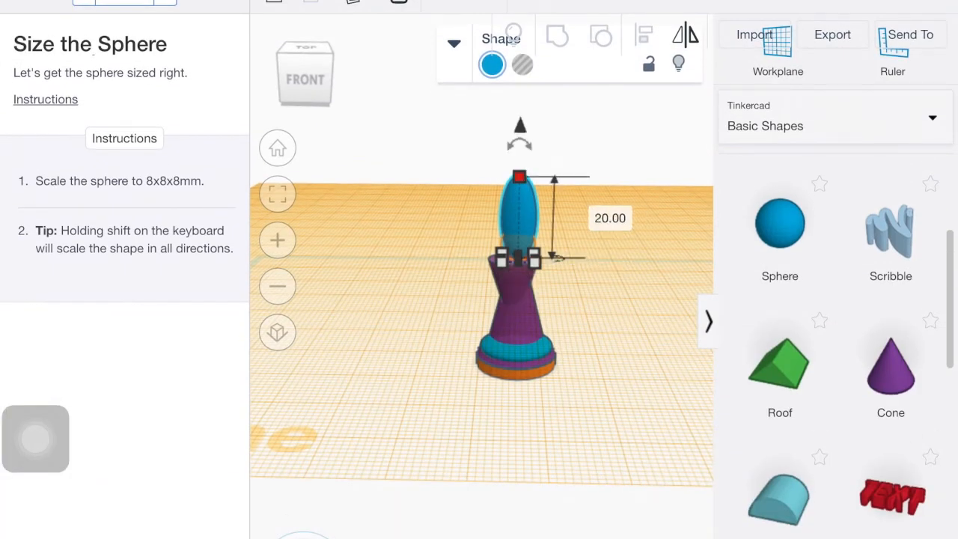
click(611, 219)
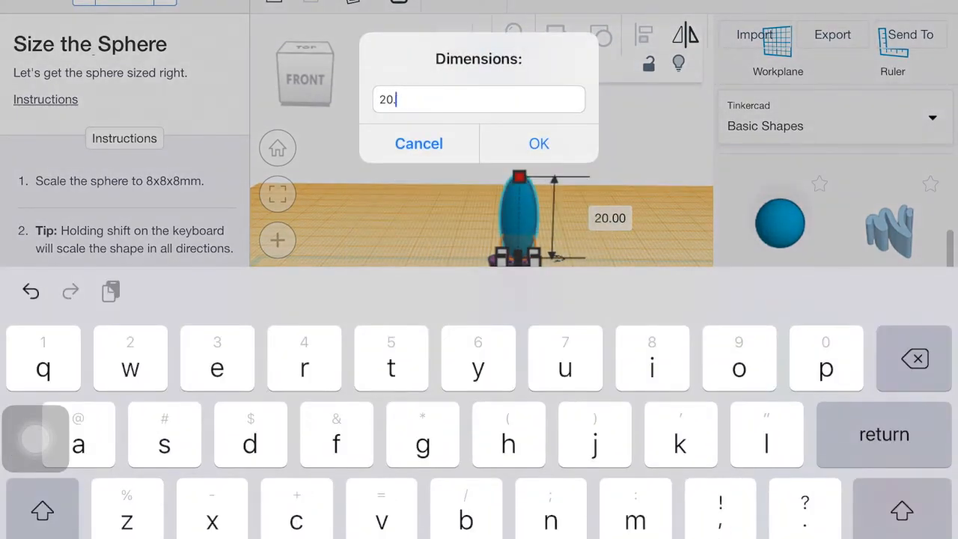
text(8)
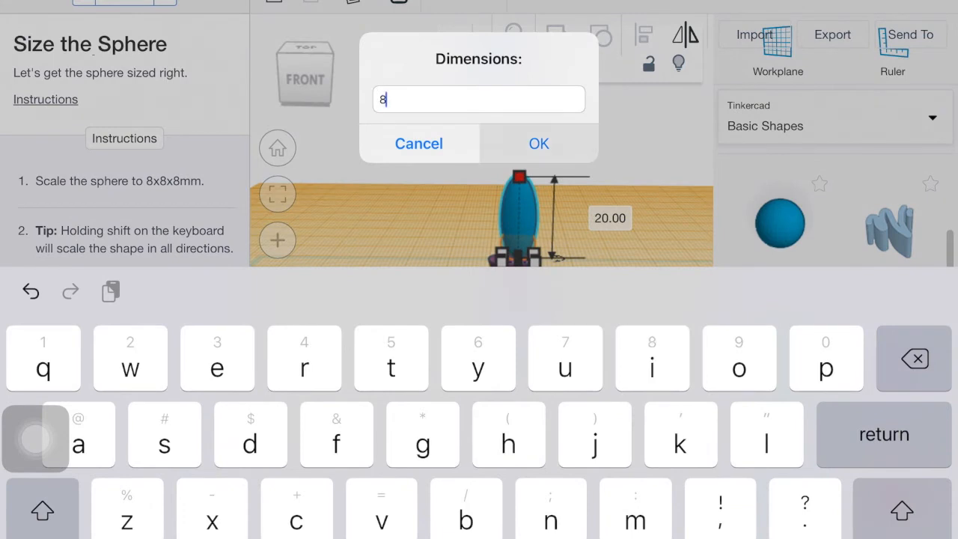
click(539, 143)
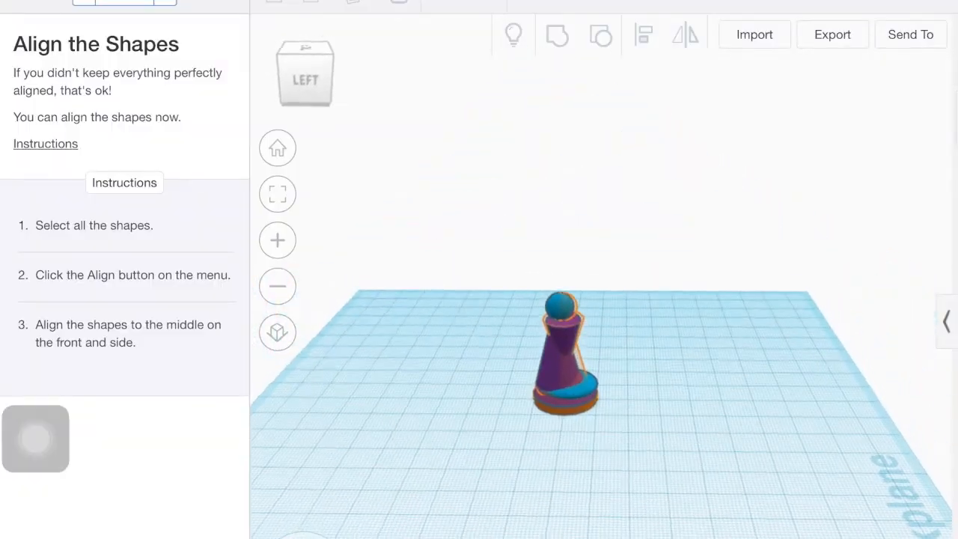
click(562, 352)
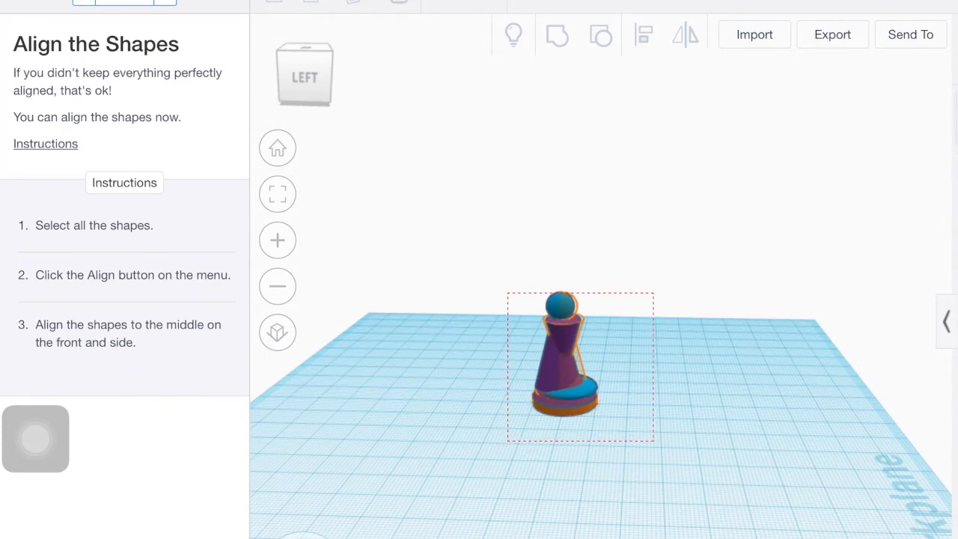
click(581, 352)
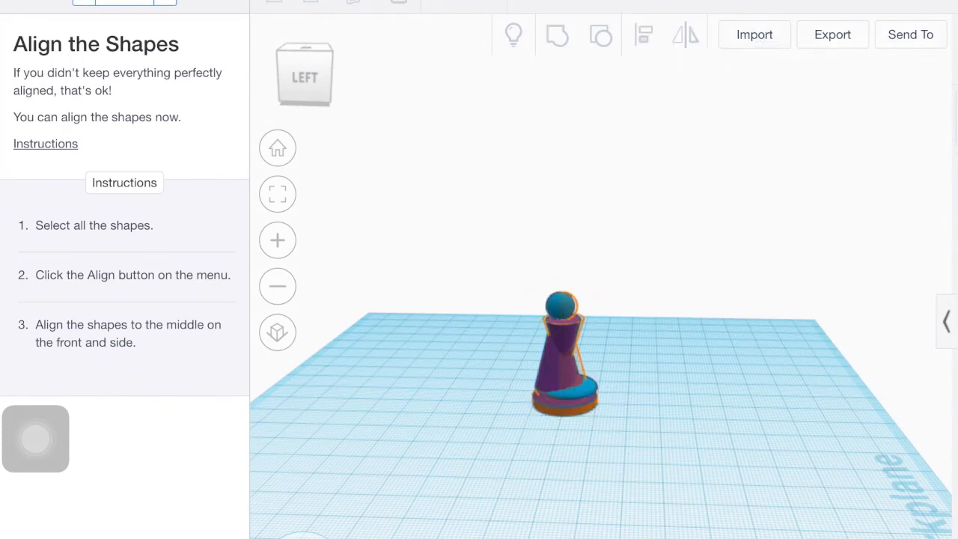
click(561, 352)
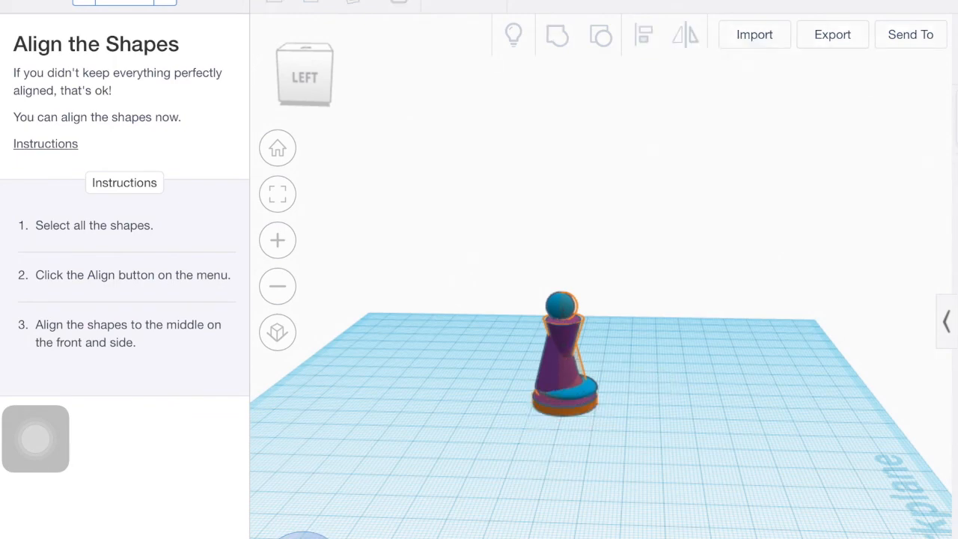
click(566, 356)
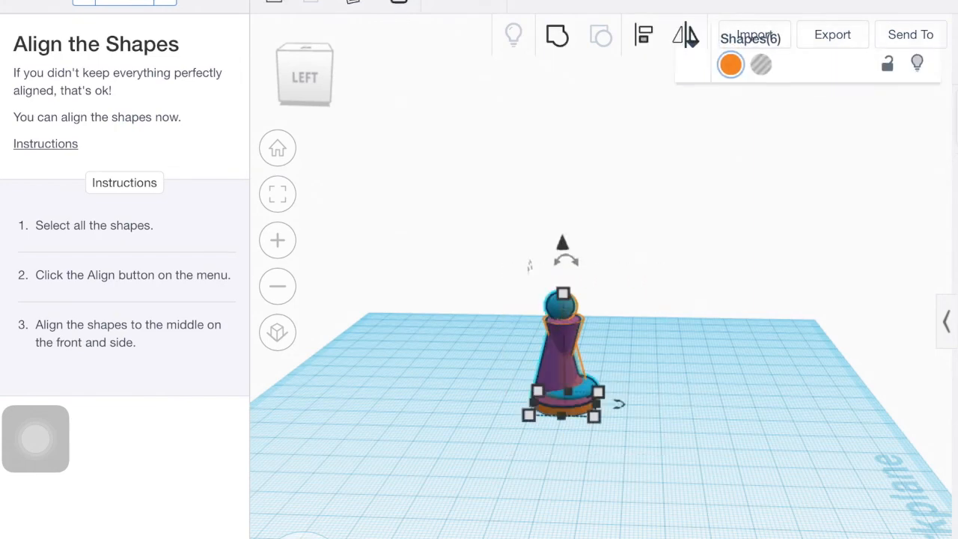
Use Align to centre the six pawn shapes on a shared axis
click(644, 34)
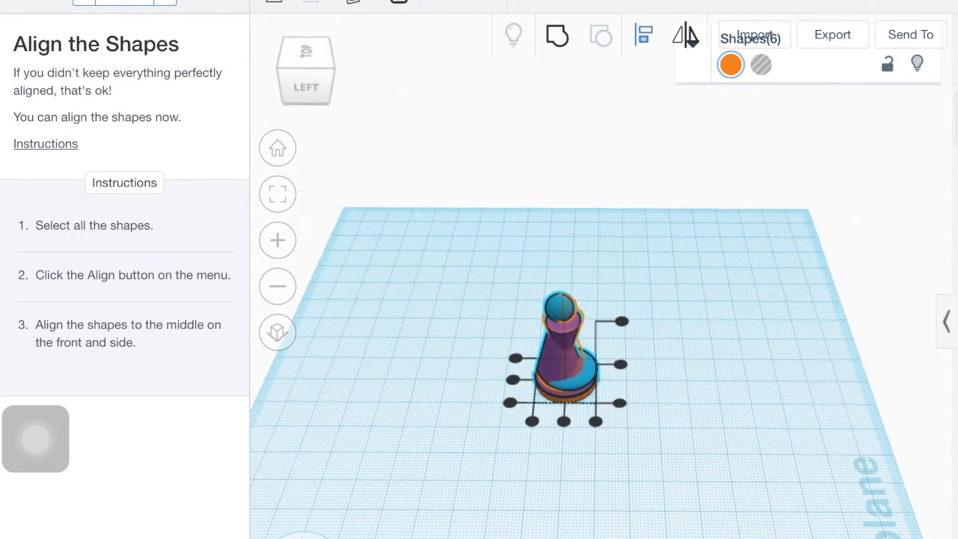
click(644, 35)
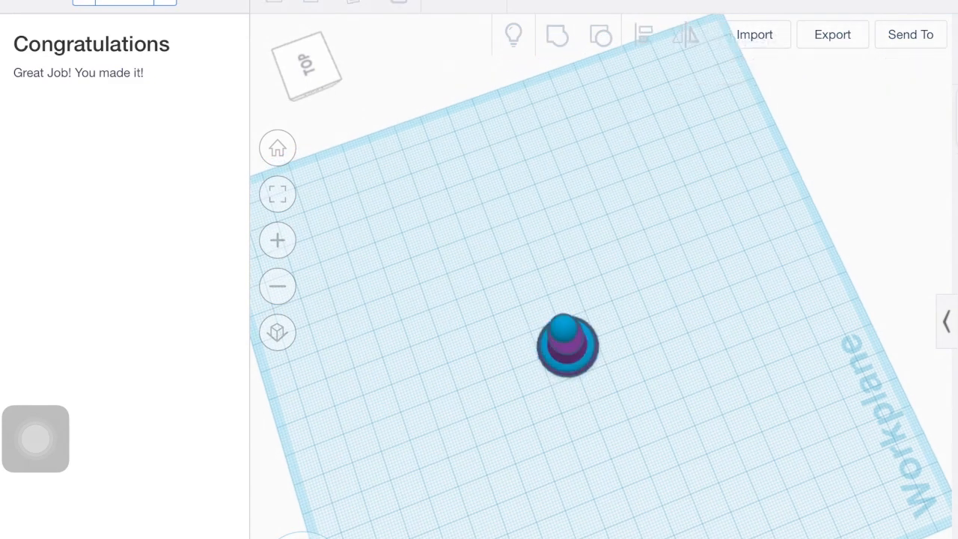
click(567, 344)
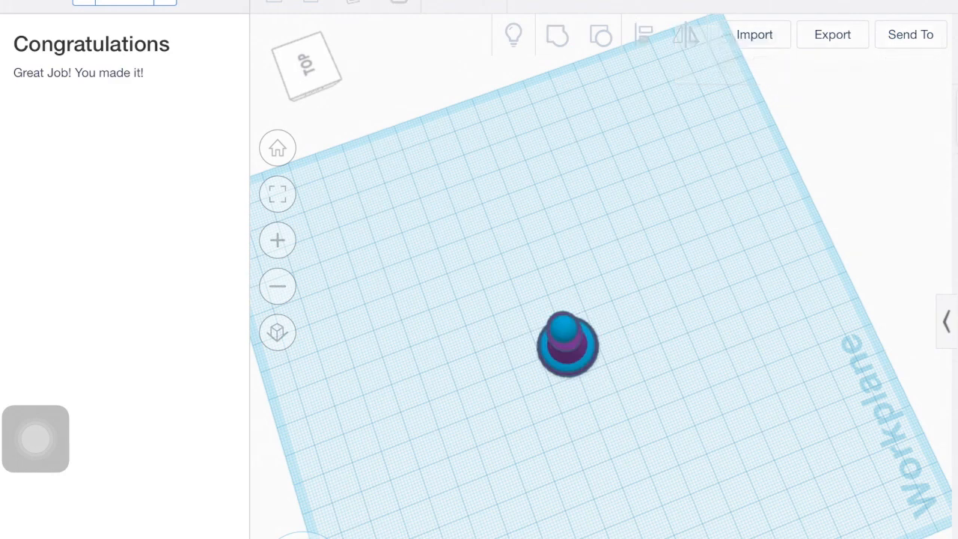
click(567, 343)
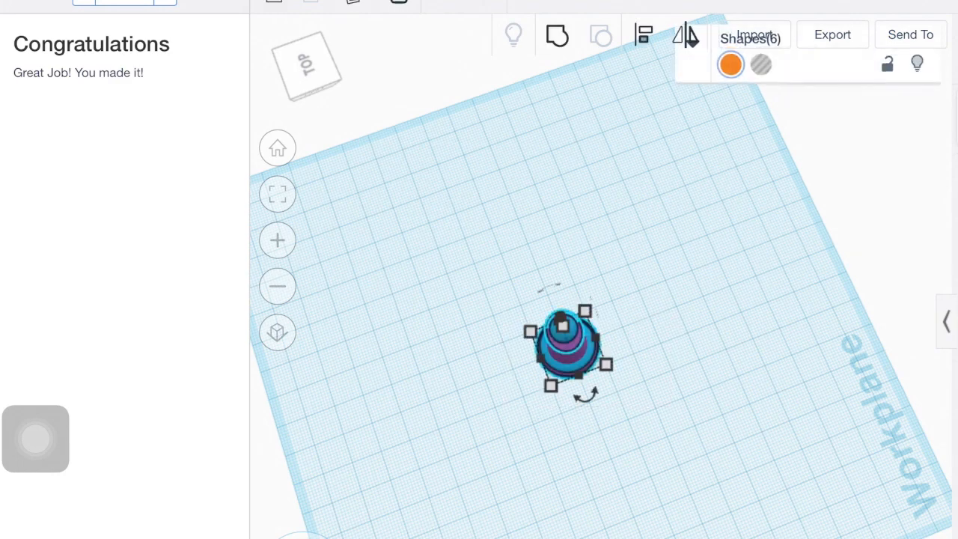